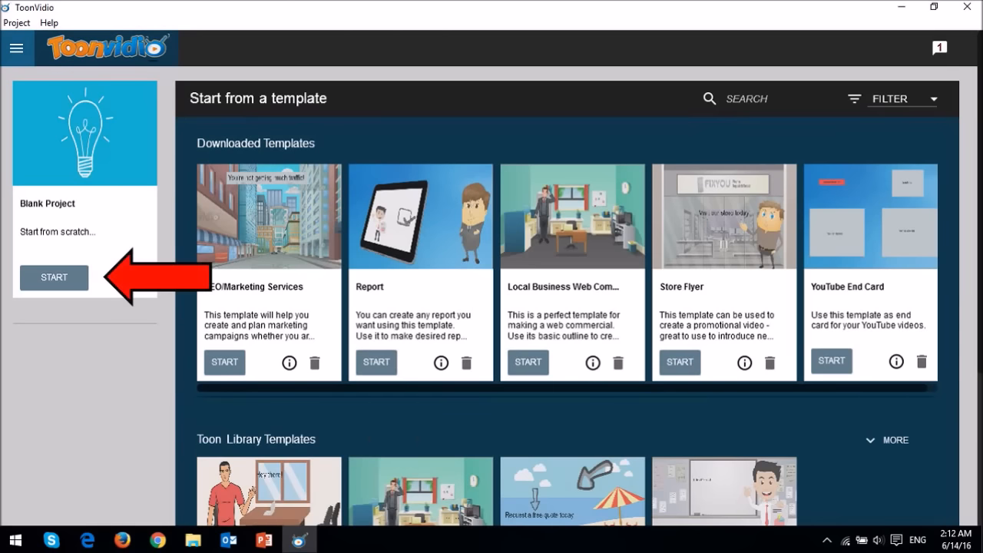
- Start a Blank Project so an empty stage with a single scene is ready
left_click(54, 276)
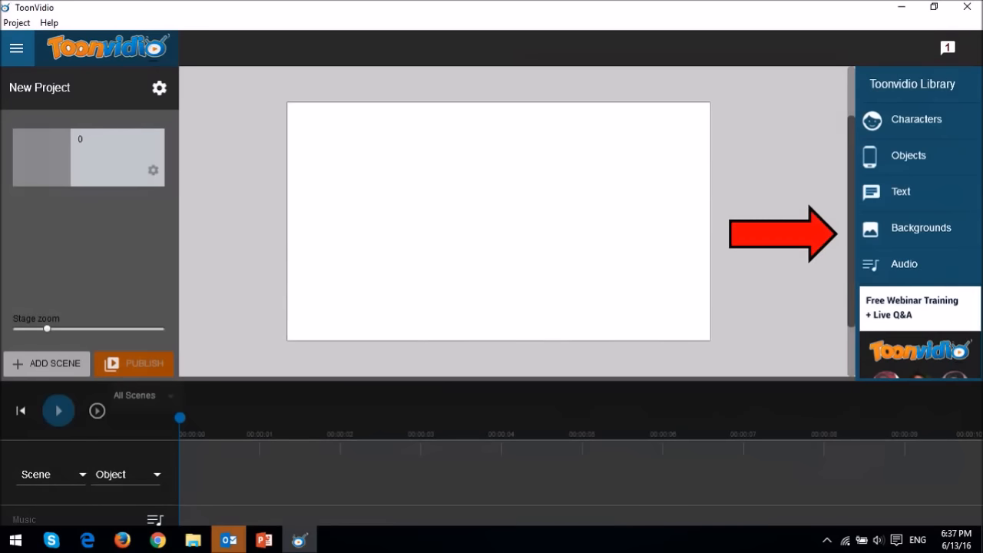
- Place the Burning Building background from the library onto the stage
left_click(920, 228)
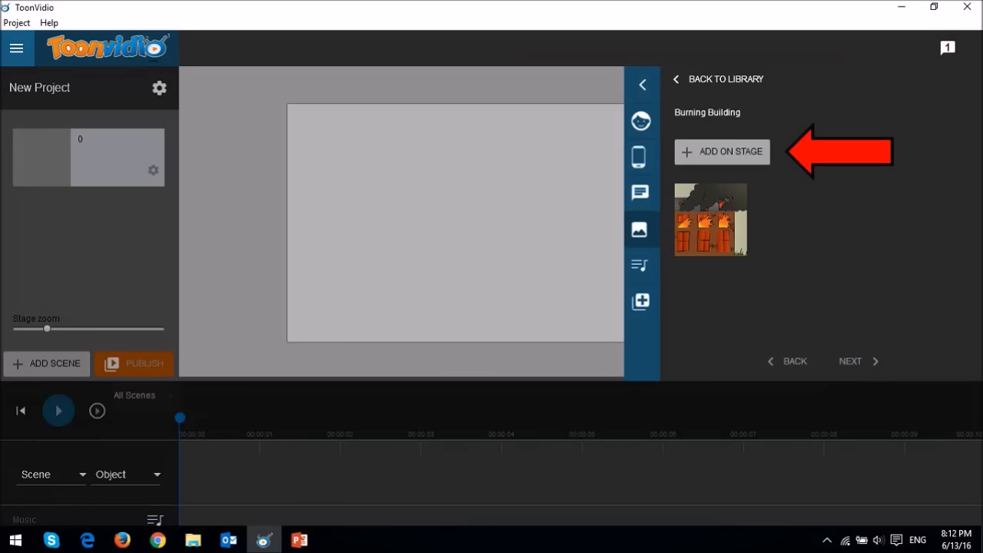
left_click(722, 152)
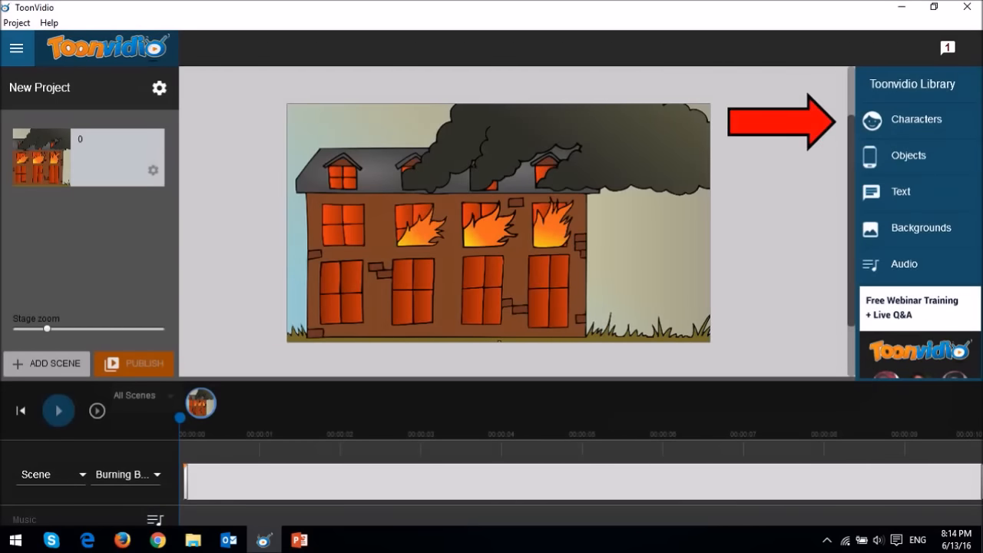
- Browse the Characters library to bring in the firefighter spraying water
left_click(916, 120)
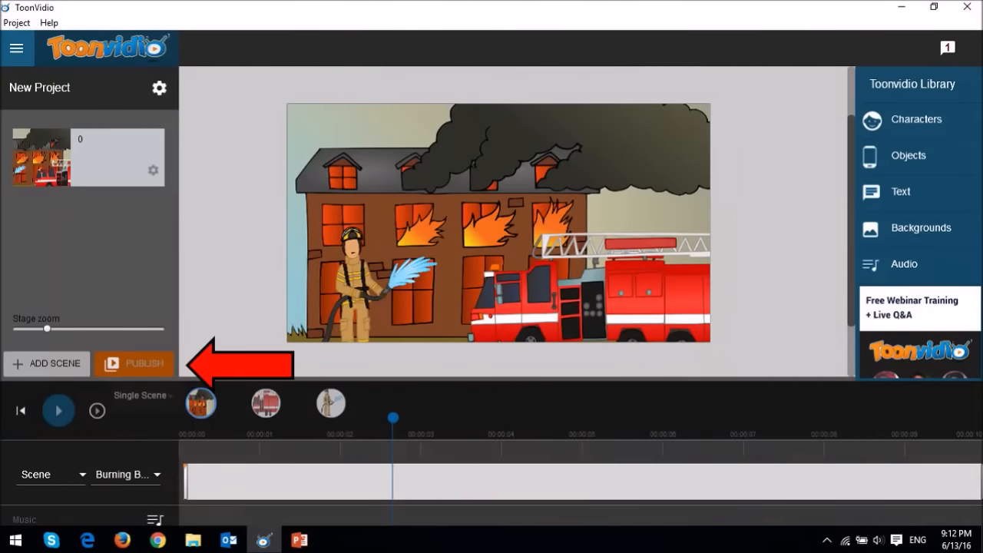
- Export the scene as an MP4 video at WEB (720) resolution
left_click(144, 363)
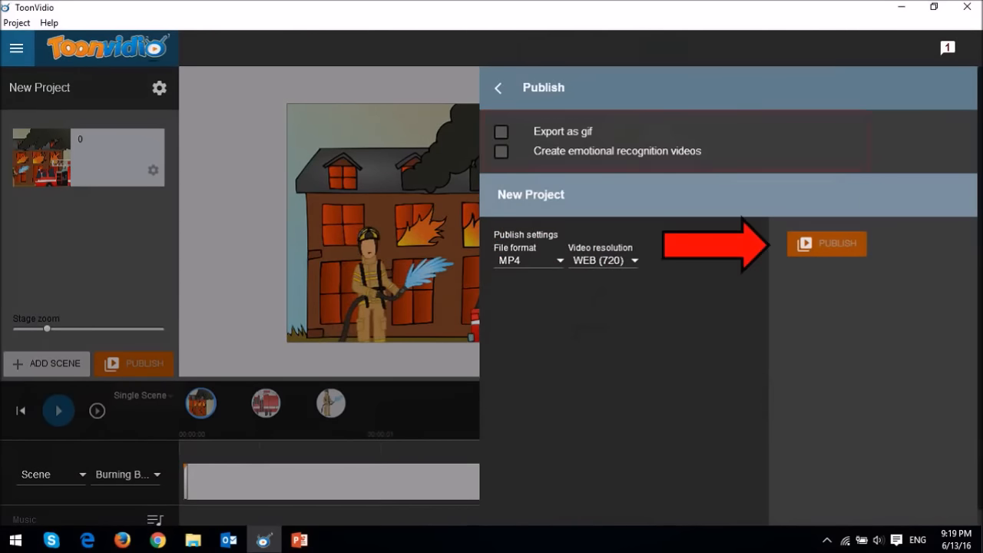
left_click(826, 242)
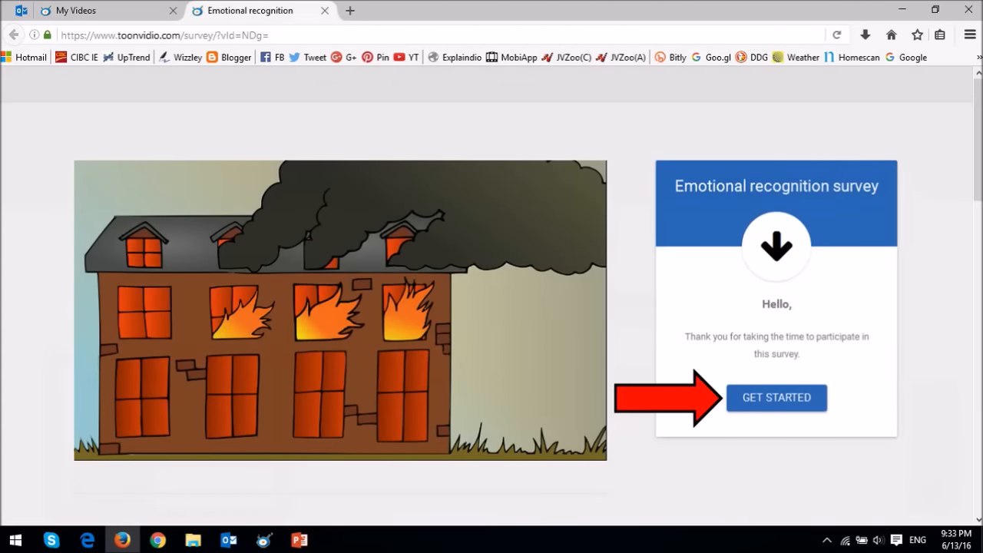
- Begin the survey via GET STARTED, allow the camera and confirm I'M READY!
left_click(777, 396)
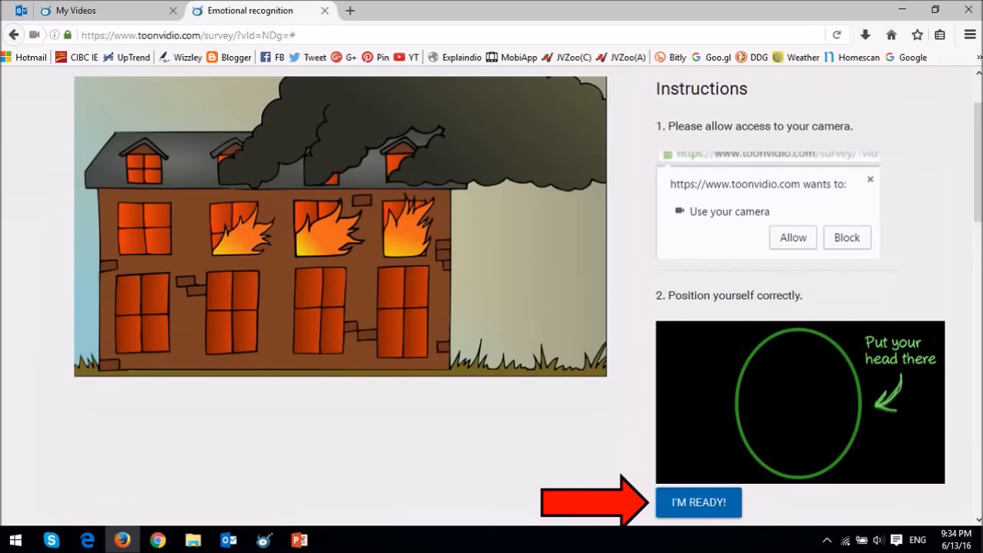
left_click(698, 501)
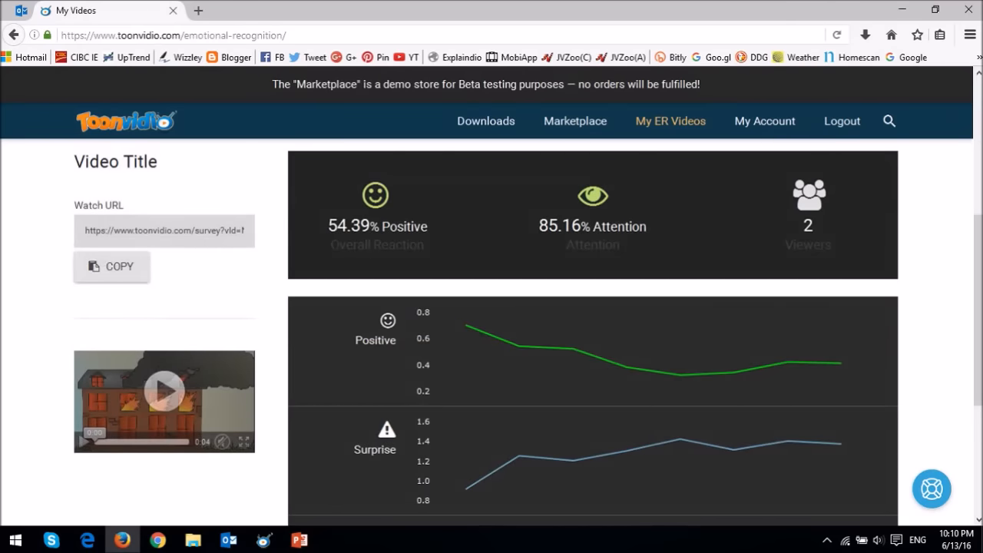
- Scroll down to the Negative and Attention graphs below the Positive and Surprise curves
scroll("down", 3)
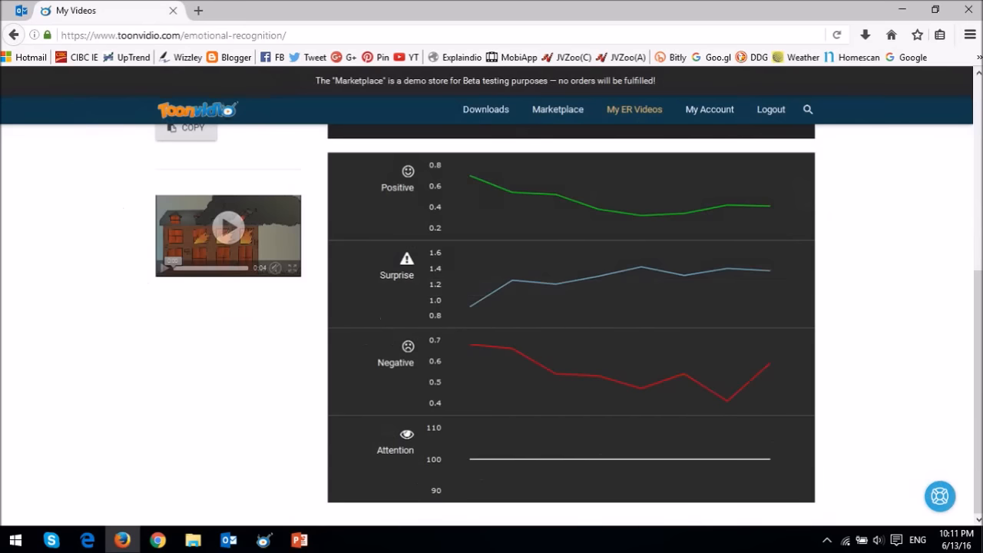